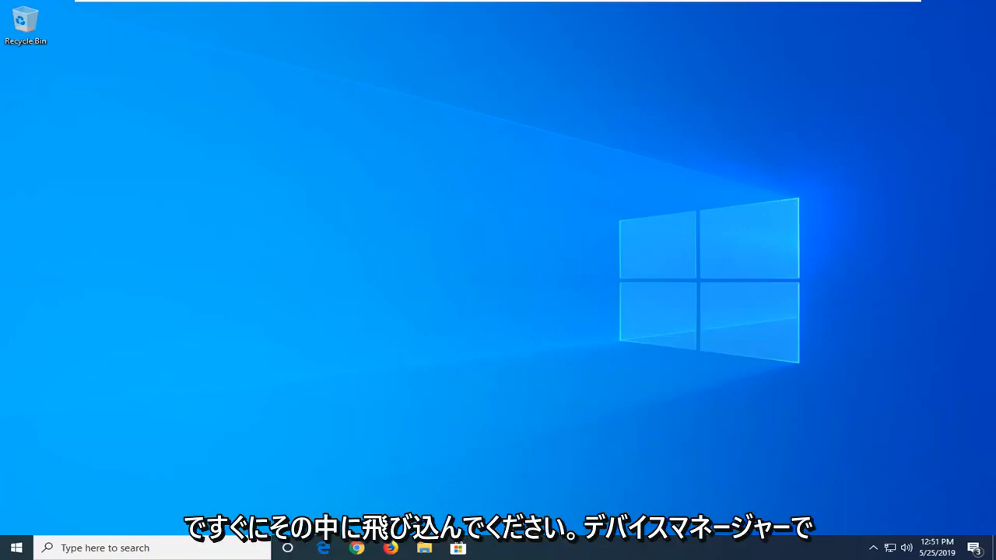
Search the Start menu for 'device manager' to launch it.
left_click(11, 548)
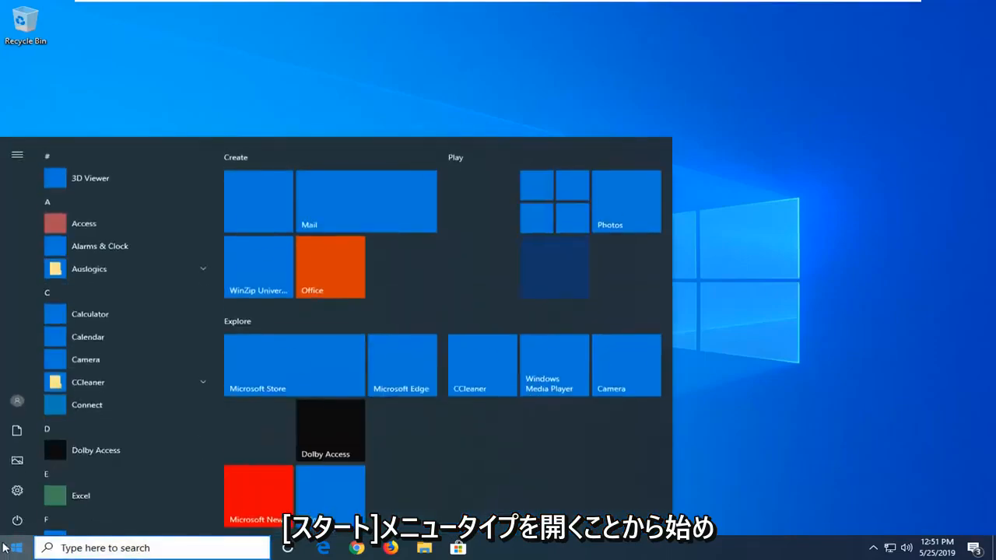
type("device m")
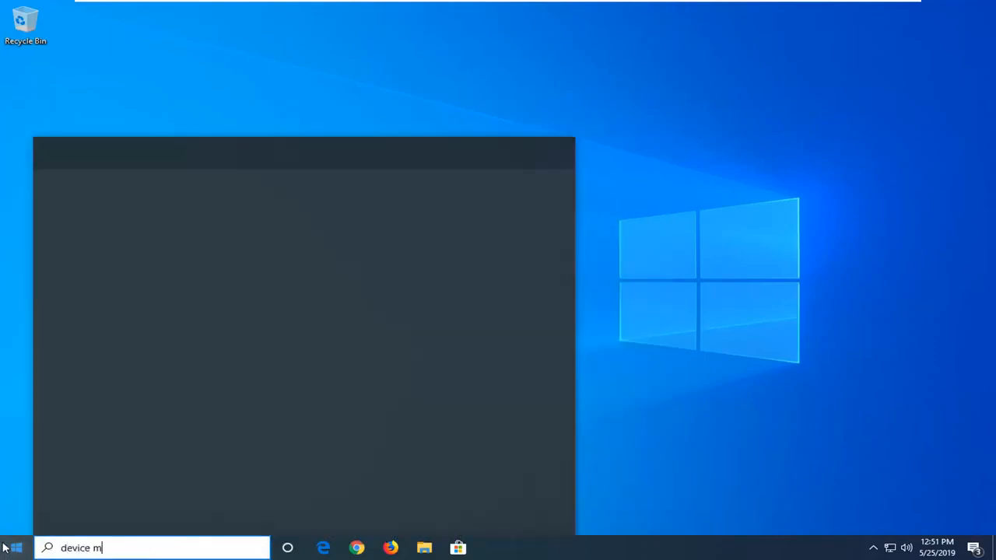
type("anager")
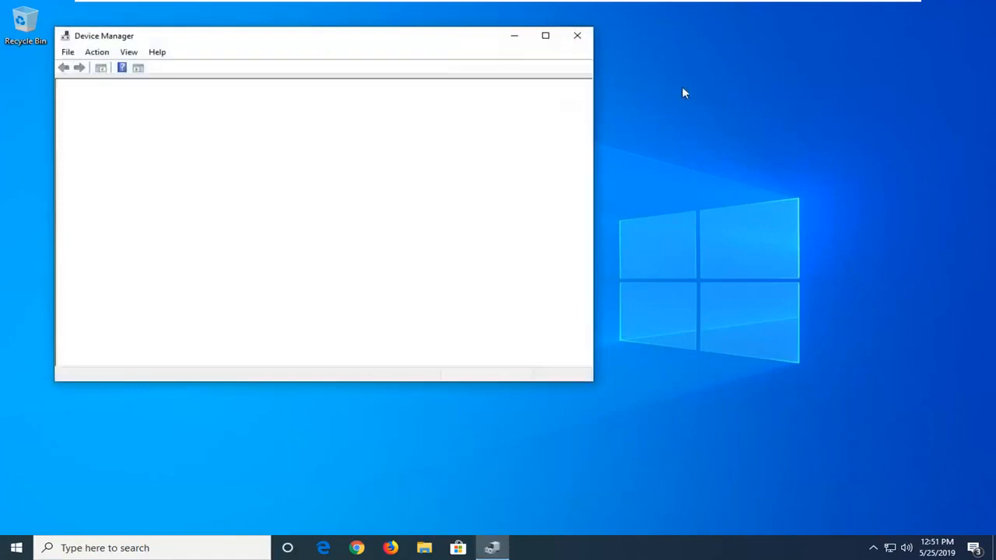
mouse_move(869, 149)
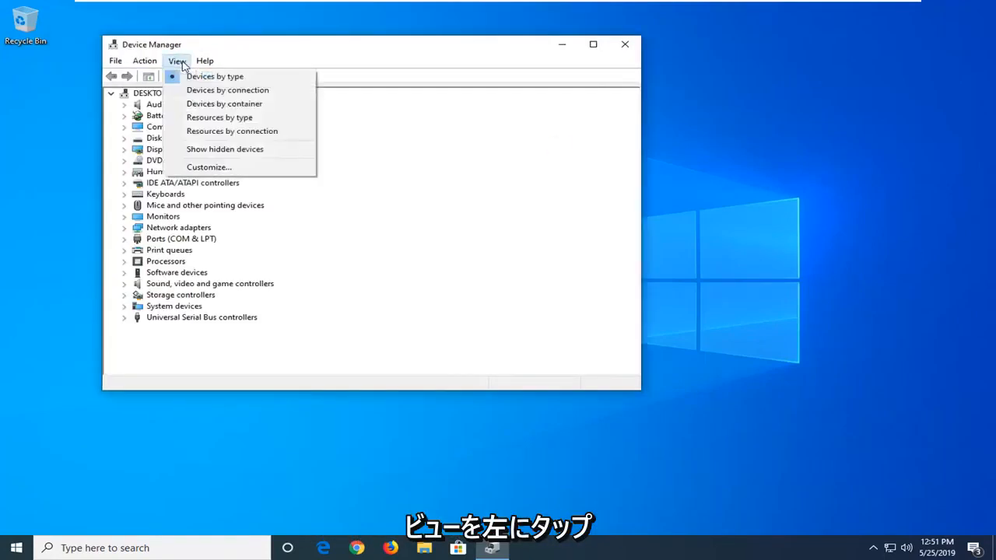
mouse_move(224, 149)
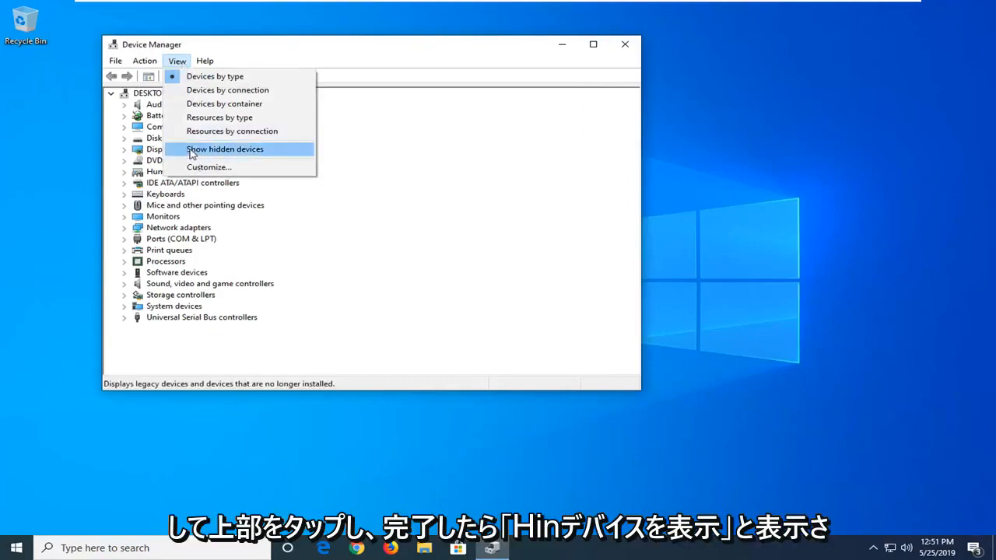
Turn on Show hidden devices so hidden entries appear in the list.
left_click(224, 150)
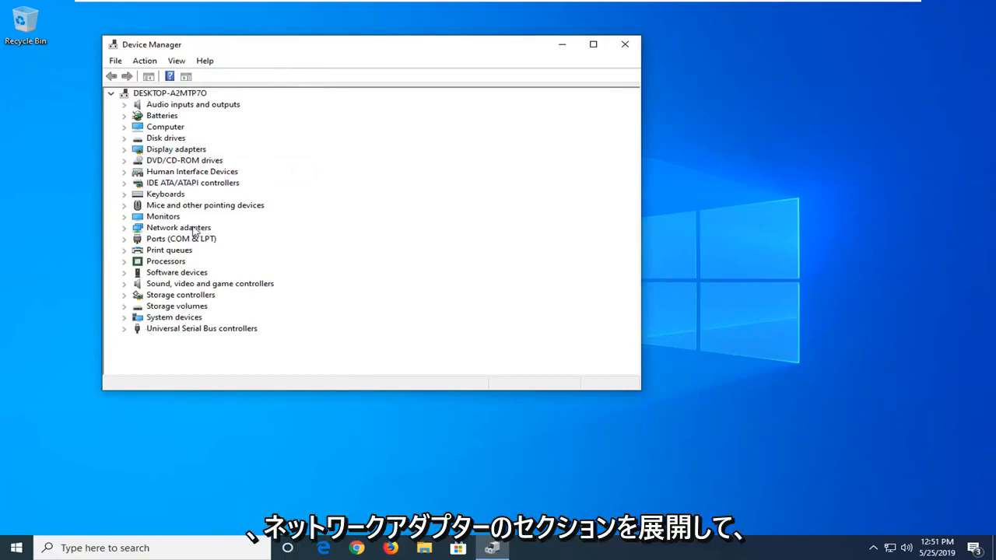
Expand Network adapters to list the Intel Ethernet, debug and WAN Miniport adapters.
left_click(177, 227)
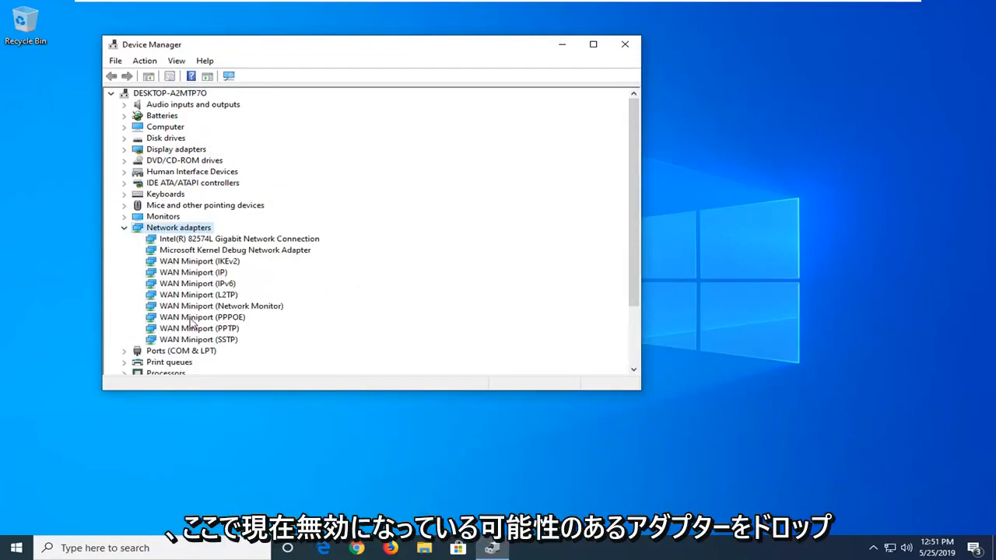
Disable the WAN Miniport (PPPoE) adapter and confirm with Yes.
right_click(202, 317)
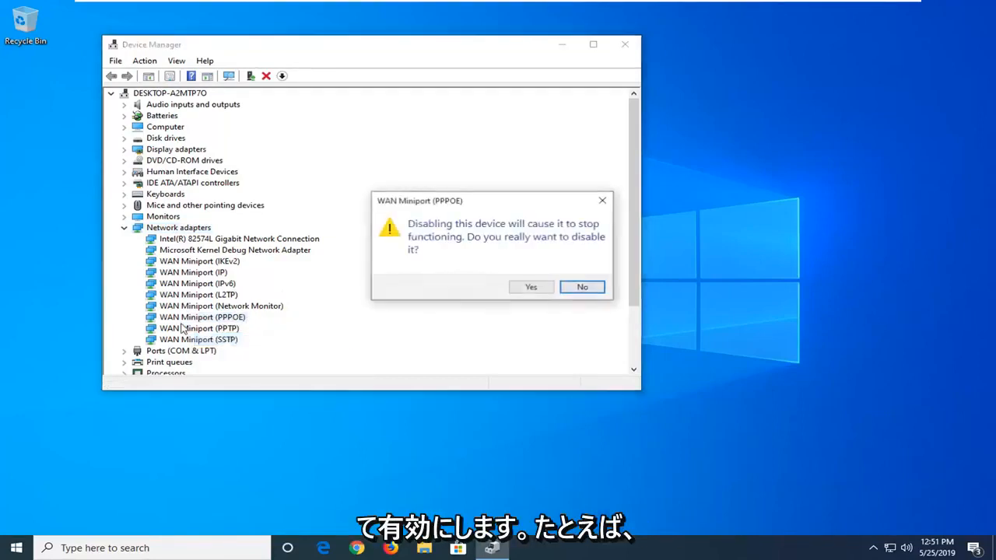
left_click(582, 286)
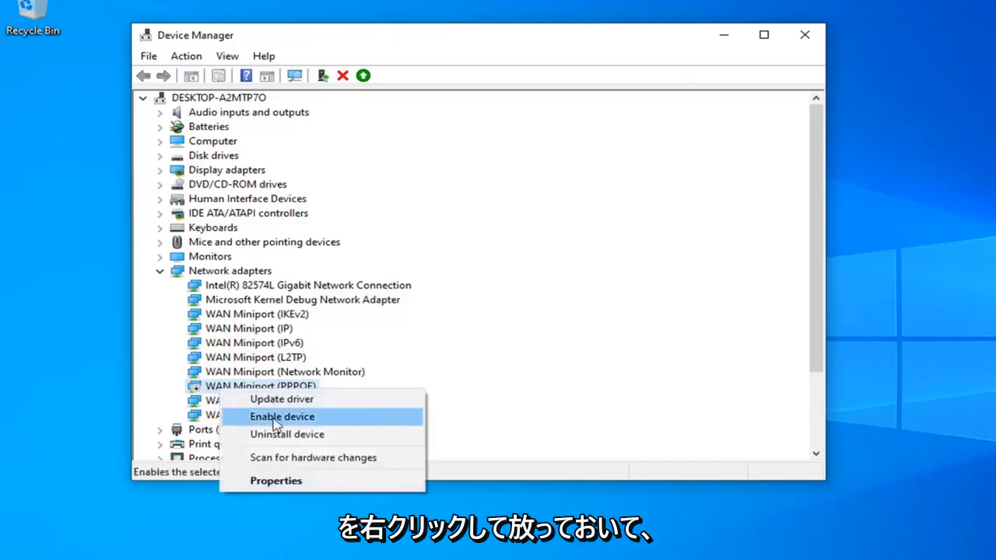
Re-enable WAN Miniport (PPPoE), check the debug and Intel Gigabit adapters, then close Device Manager.
left_click(283, 417)
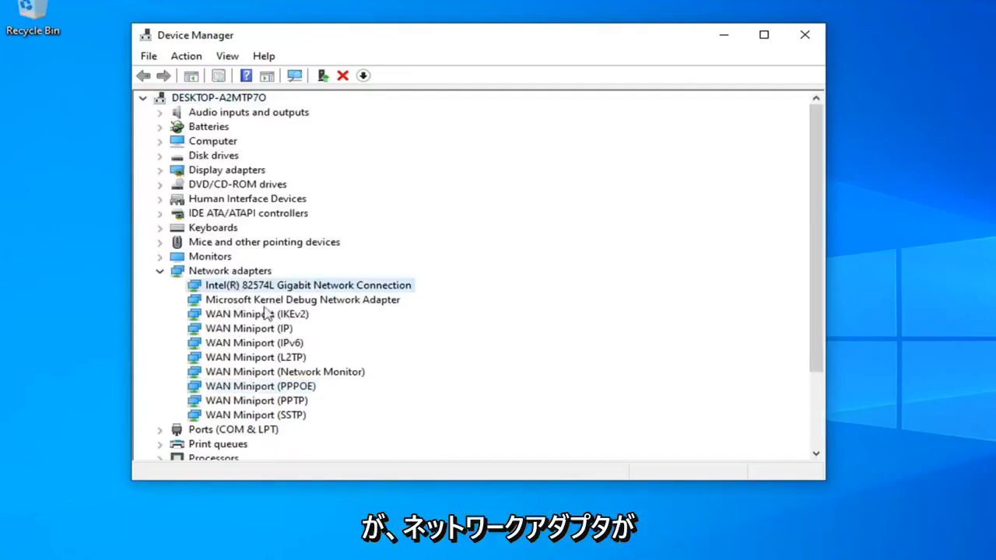
mouse_move(261, 392)
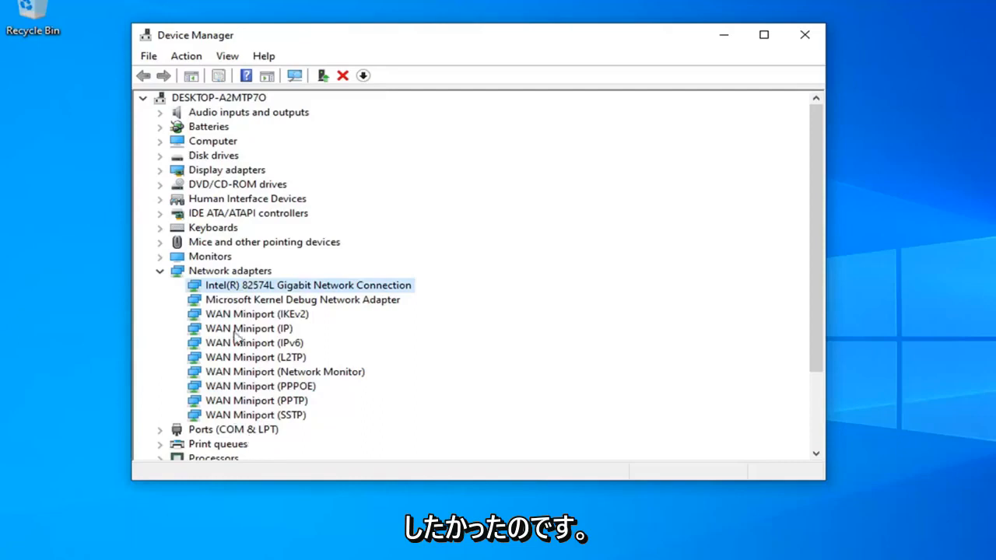
left_click(254, 342)
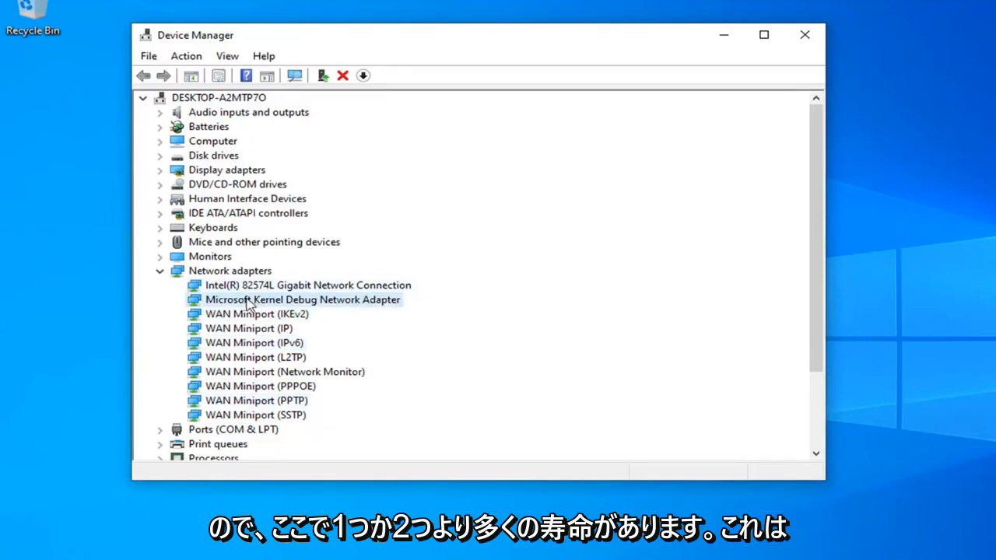
left_click(308, 285)
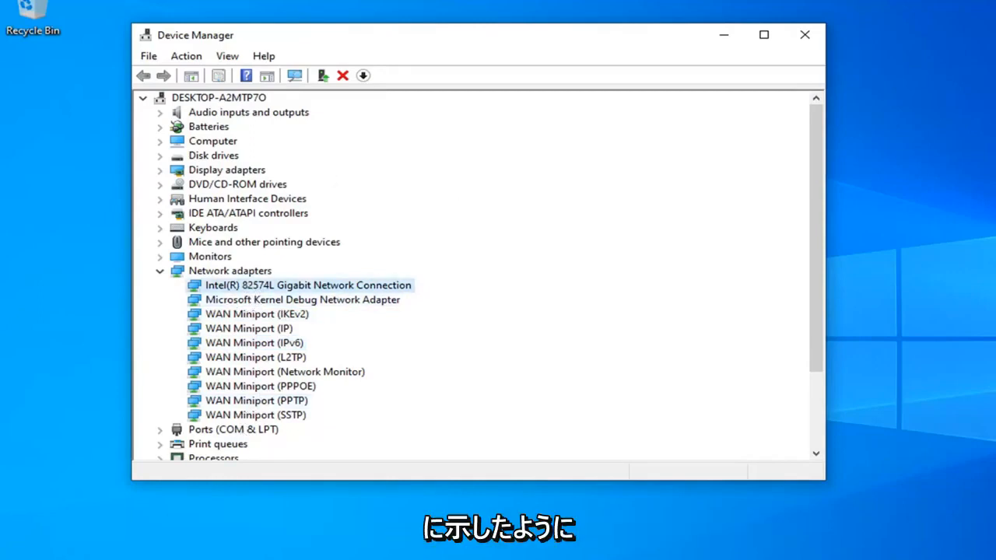
left_click(805, 34)
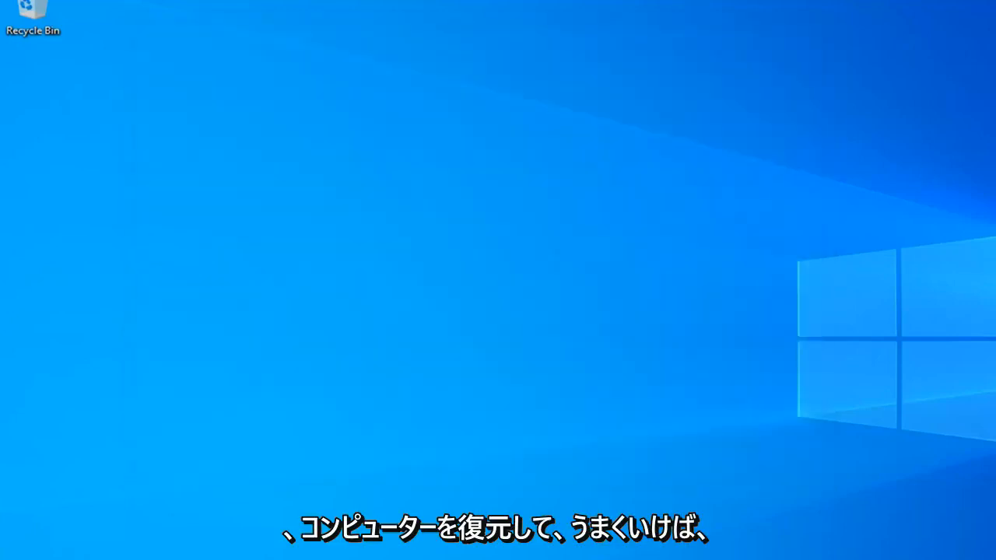